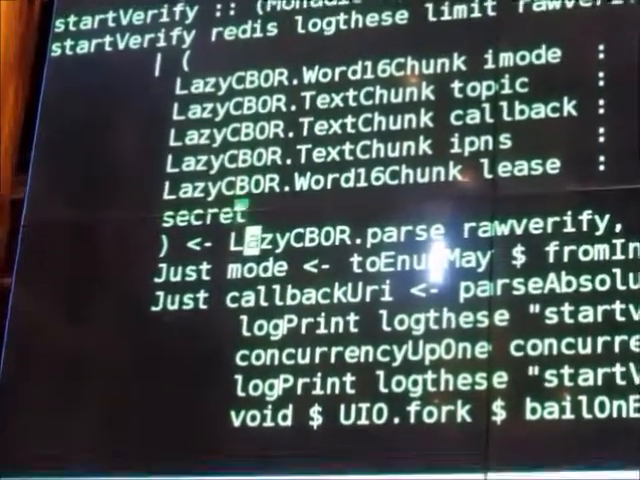
{"action": "scroll", "scroll_direction": "down", "scroll_amount": 3}
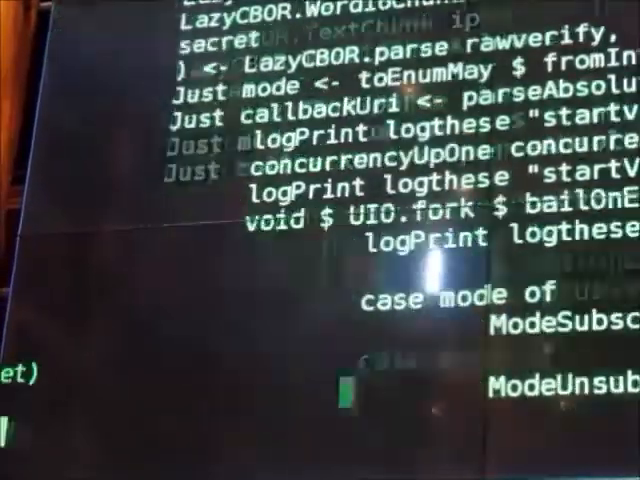
{"action": "scroll", "scroll_direction": "down", "scroll_amount": 3}
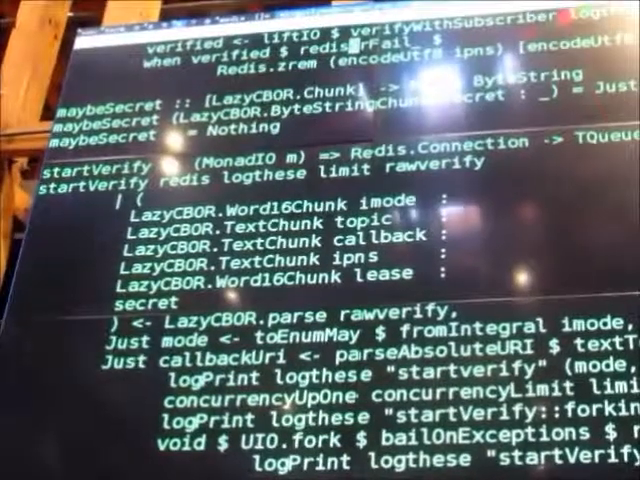
{"action": "scroll", "scroll_direction": "down", "scroll_amount": 3}
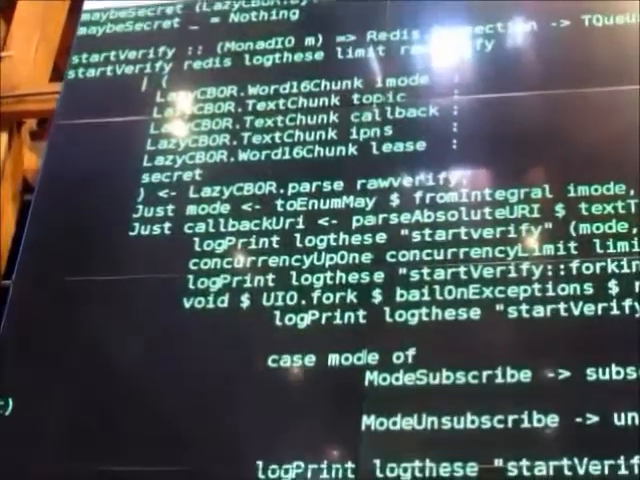
{"action": "scroll", "scroll_direction": "down", "scroll_amount": 3}
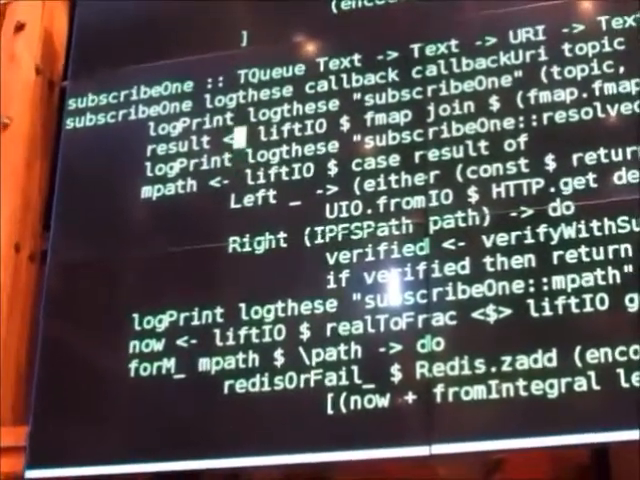
{"action": "scroll", "scroll_direction": "down", "scroll_amount": 3}
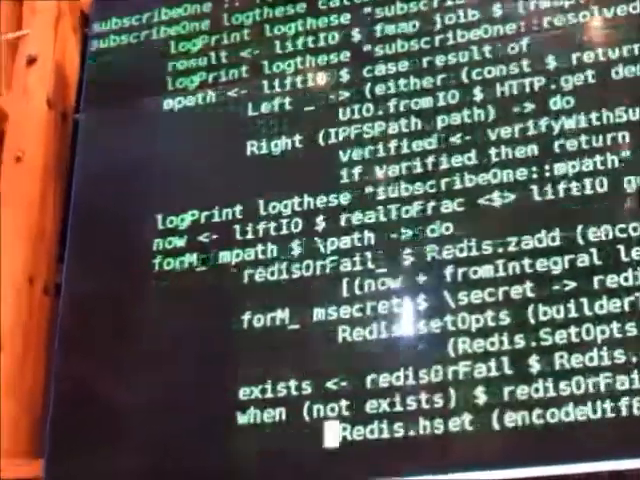
{"action": "scroll", "scroll_direction": "down", "scroll_amount": 3}
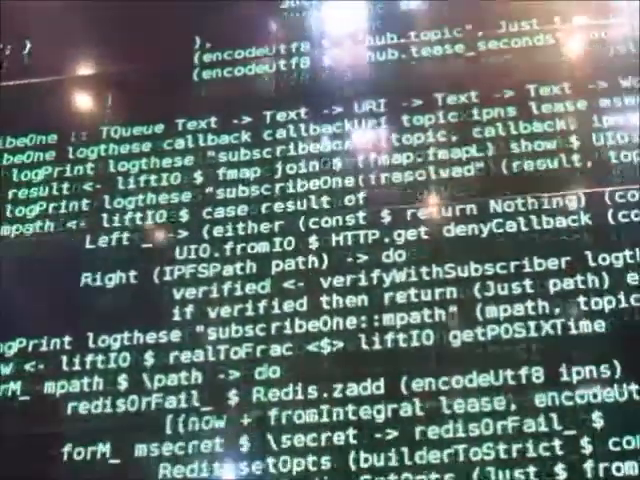
{"action": "scroll", "scroll_direction": "down", "scroll_amount": 3}
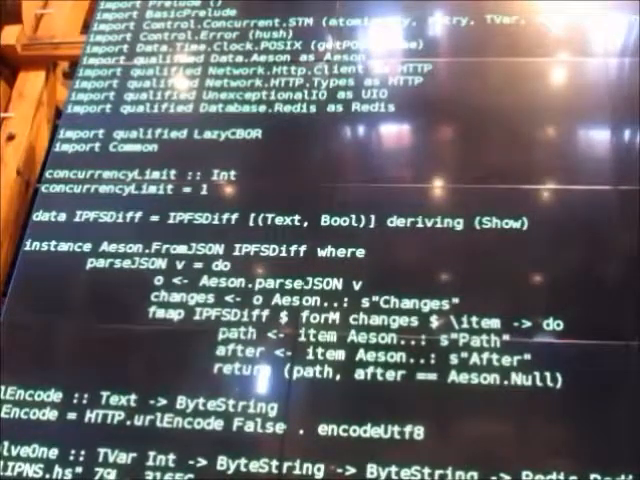
{"action": "scroll", "scroll_direction": "down", "scroll_amount": 3}
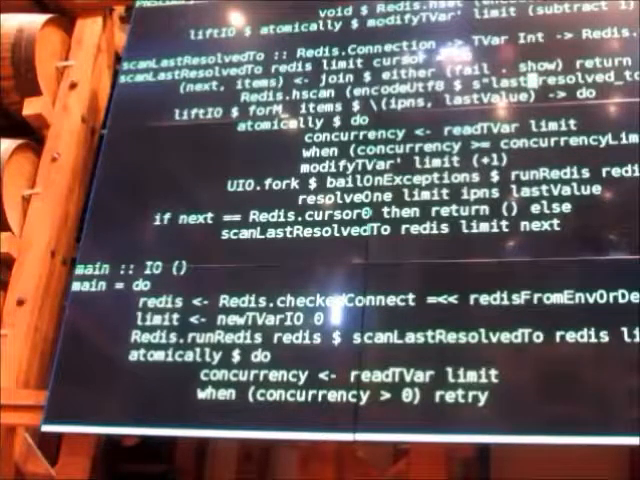
{"action": "scroll", "scroll_direction": "up", "scroll_amount": 3}
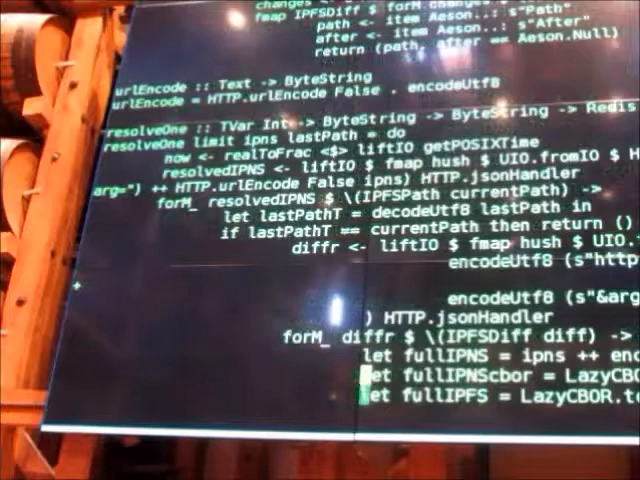